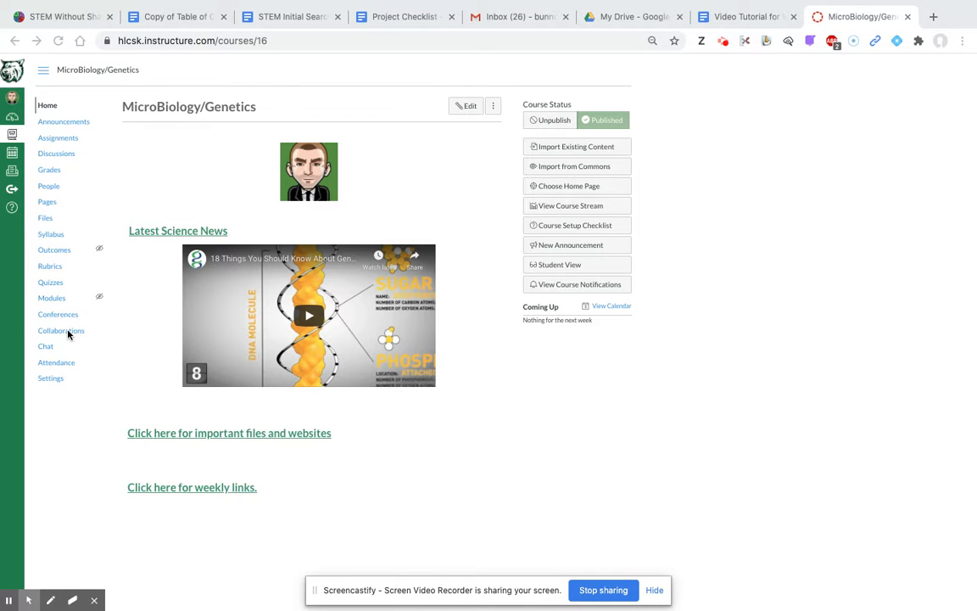
{"action": "mouse_move", "coordinate": [604, 395]}
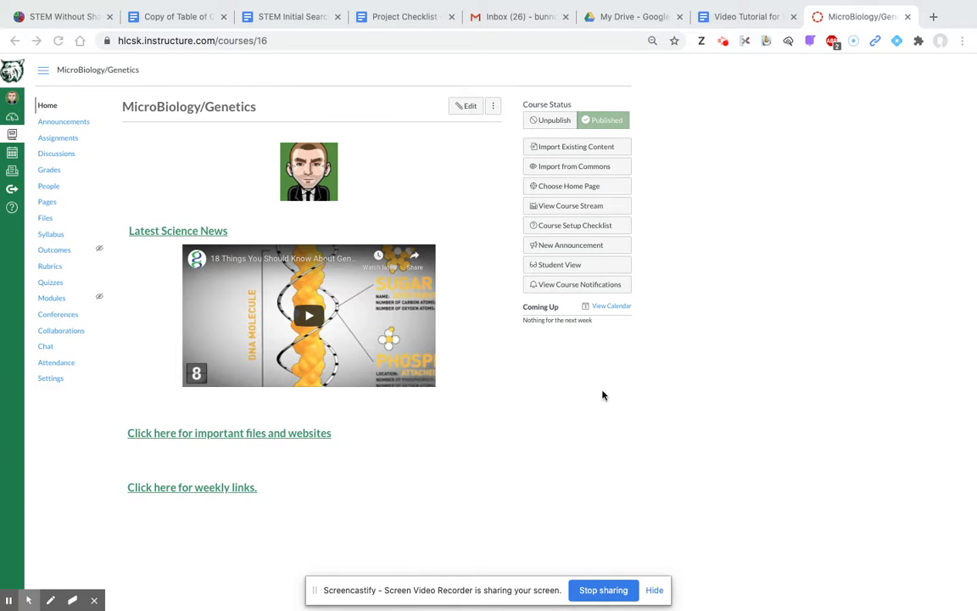
{"action": "mouse_move", "coordinate": [202, 231]}
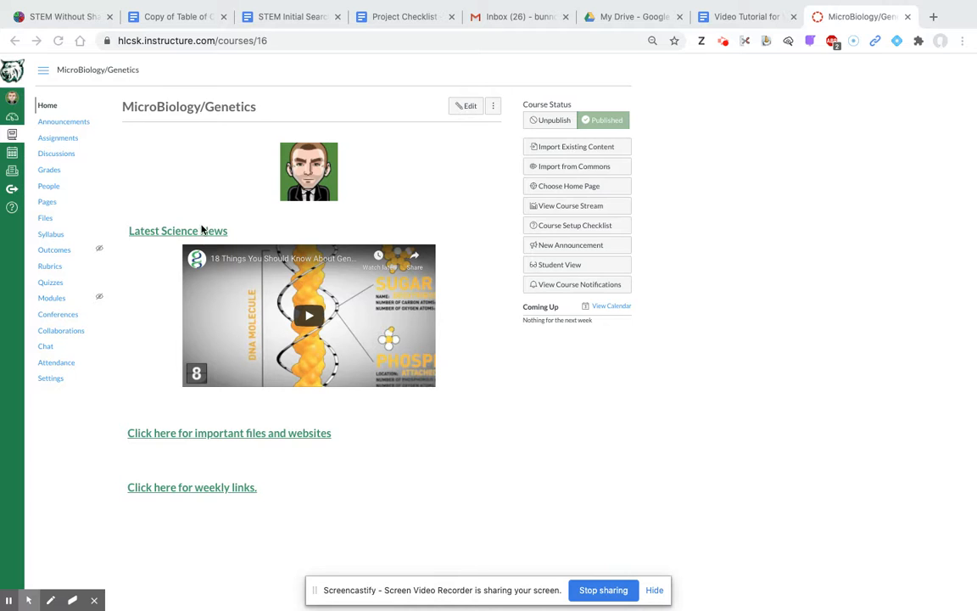
{"action": "mouse_move", "coordinate": [105, 295]}
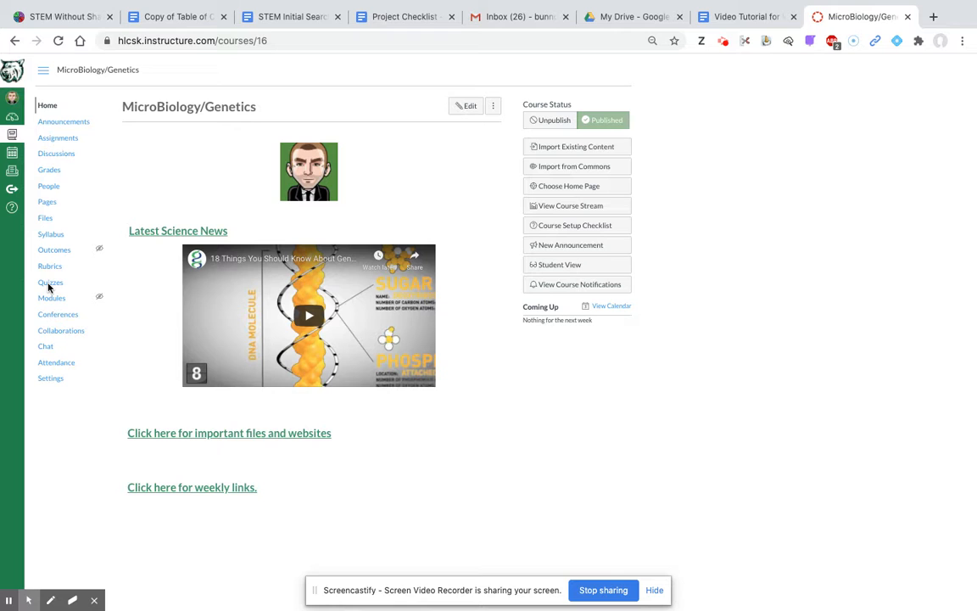
Step: Go to the course's Quizzes page from the MicroBiology/Genetics home page
{"action": "left_click", "coordinate": [51, 282]}
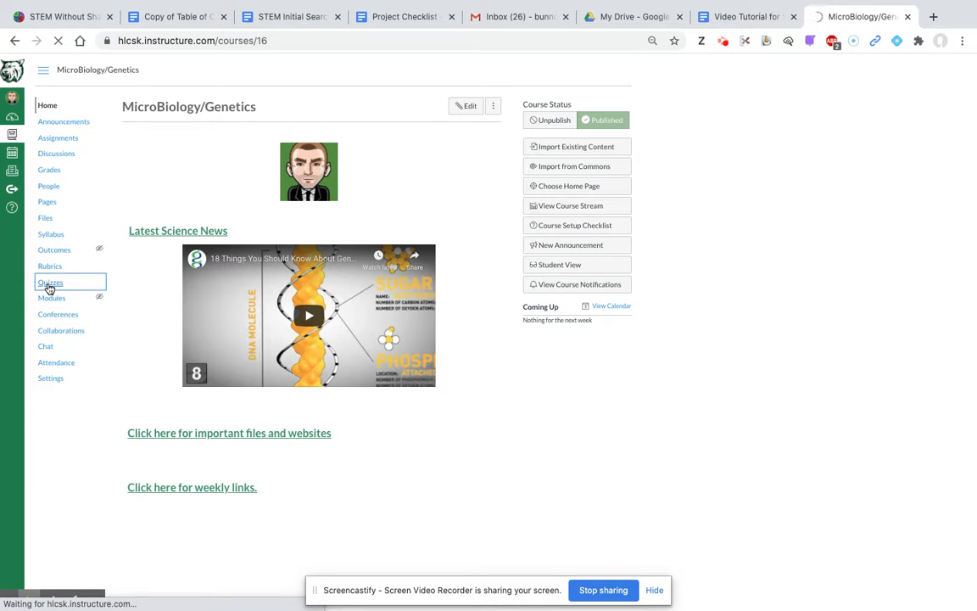
Step: Load the Quizzes list showing Microgen Final 2016 and the unnamed quizzes
{"action": "left_click", "coordinate": [51, 281]}
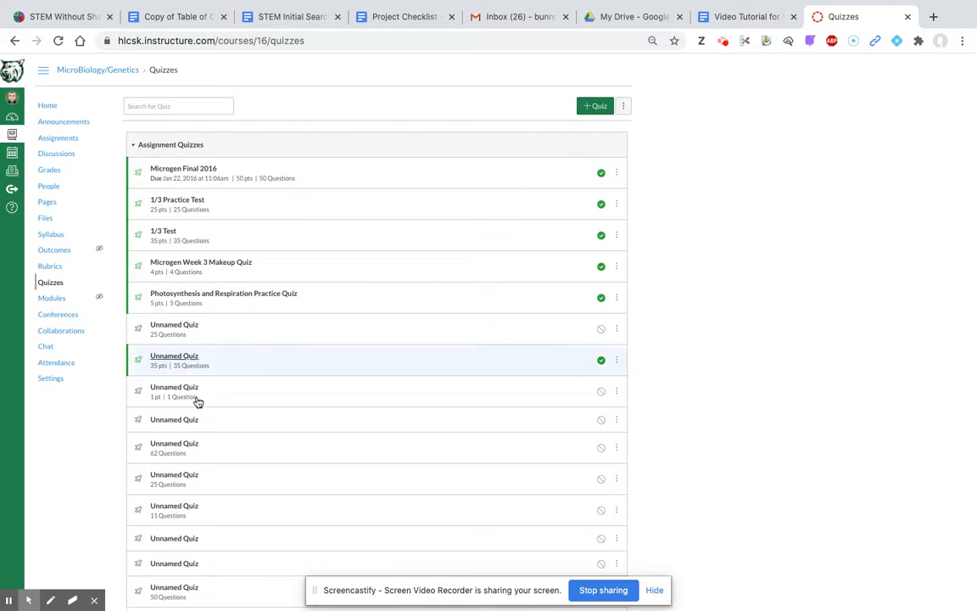
{"action": "mouse_move", "coordinate": [204, 295]}
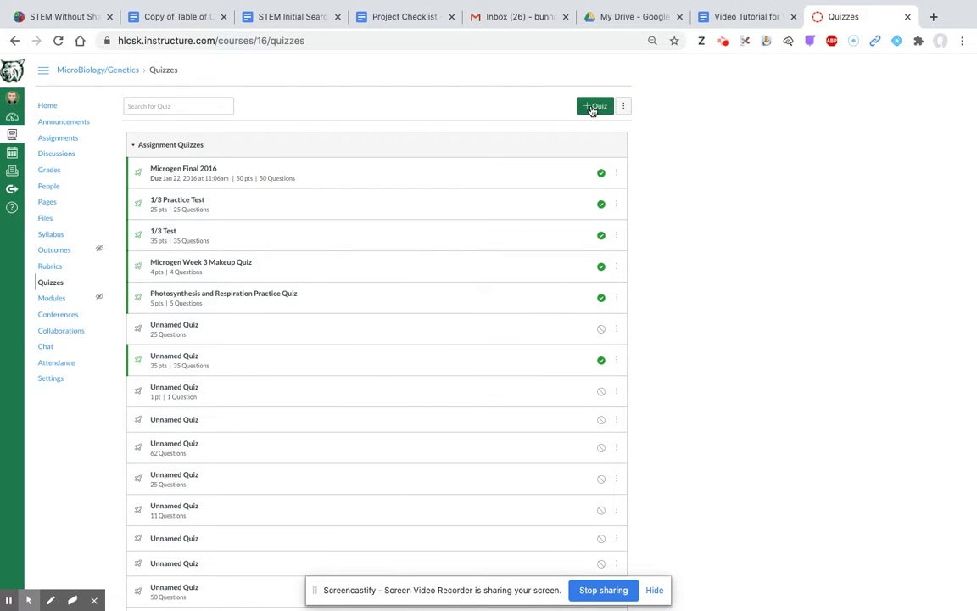
Step: Create a new quiz using the Classic Quizzes engine and submit the choice
{"action": "left_click", "coordinate": [594, 105]}
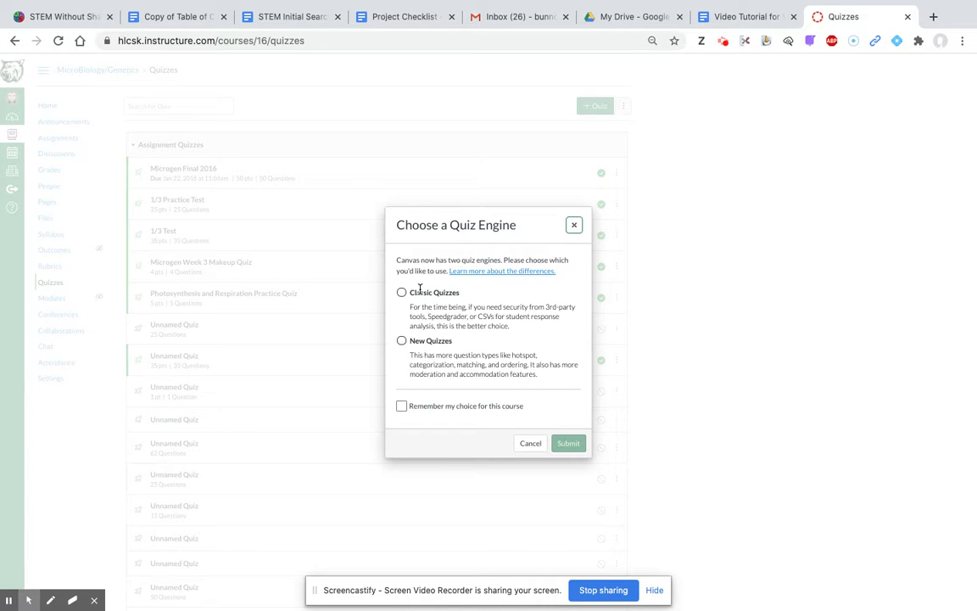
{"action": "mouse_move", "coordinate": [431, 349]}
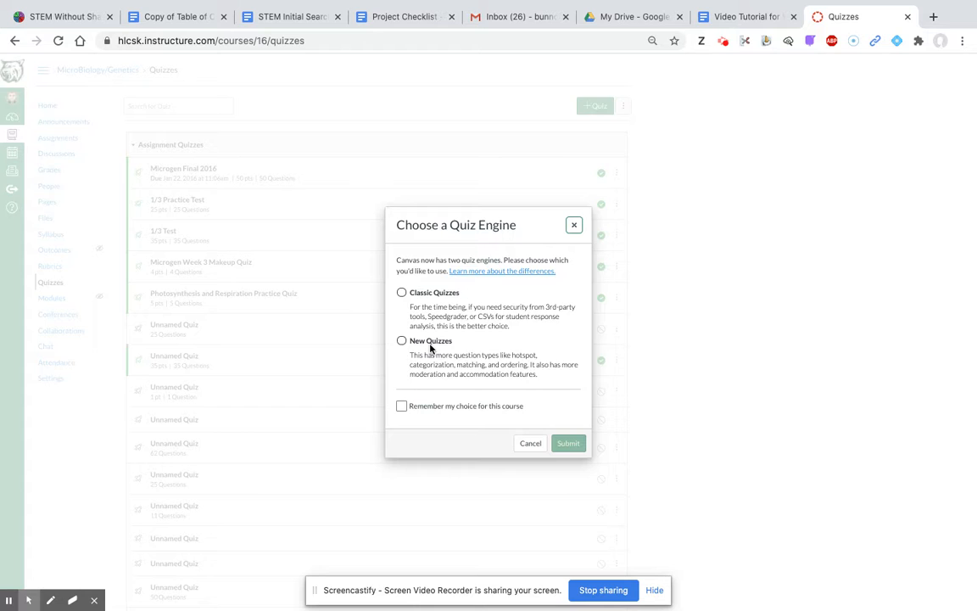
{"action": "left_click", "coordinate": [400, 292]}
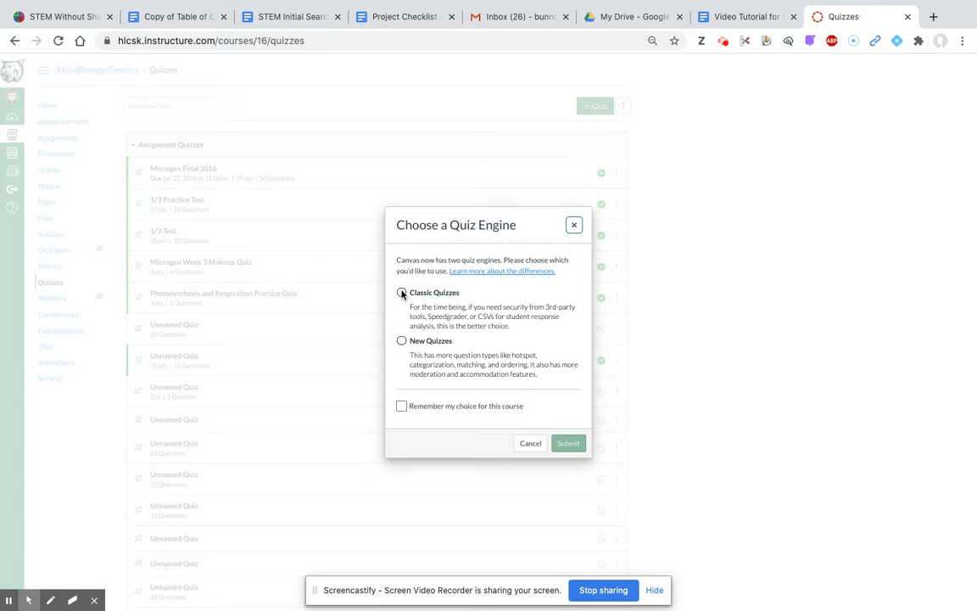
{"action": "left_click", "coordinate": [400, 292]}
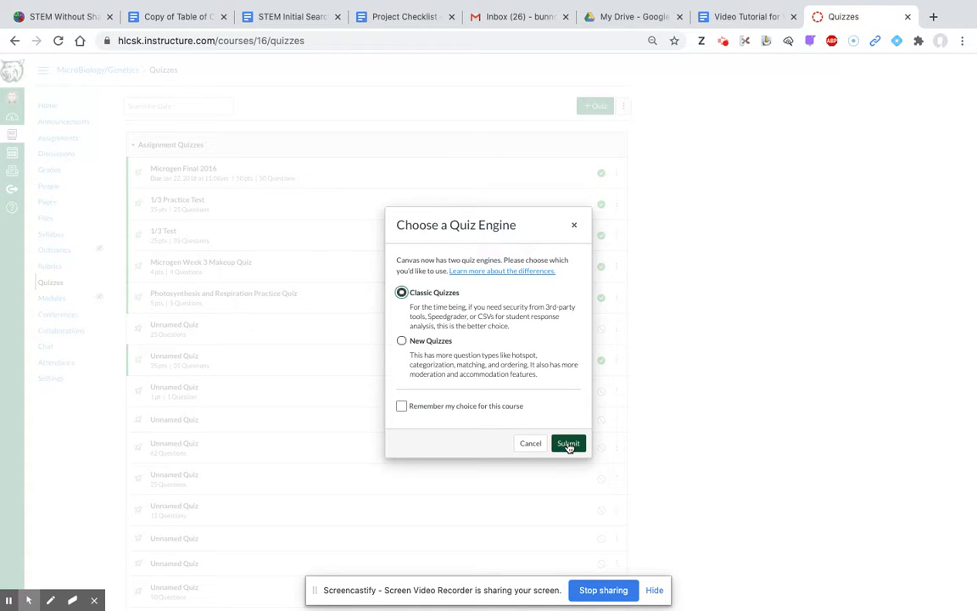
{"action": "left_click", "coordinate": [567, 442]}
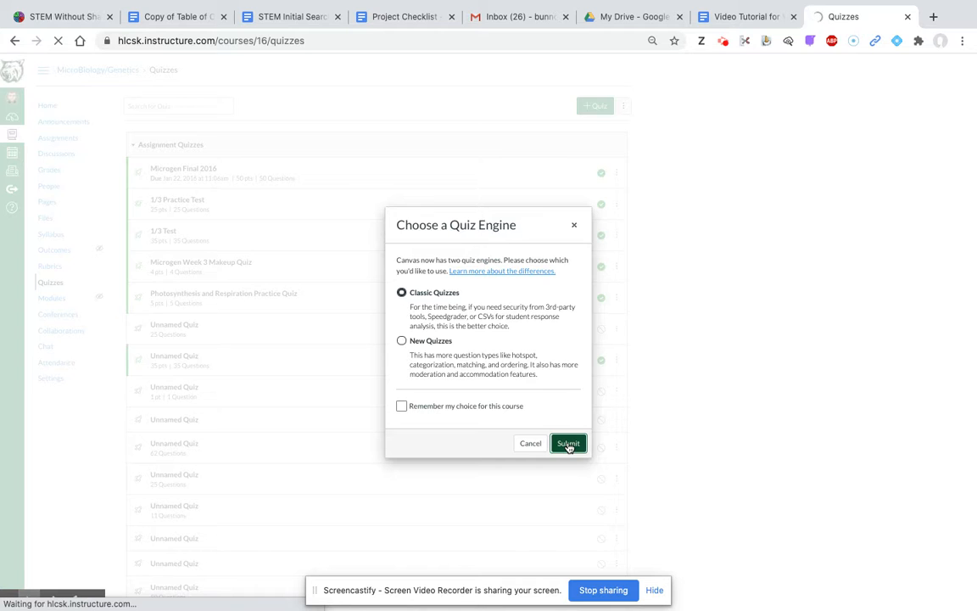
Step: Reach the Unnamed Quiz details editor and focus its title field
{"action": "left_click", "coordinate": [569, 443]}
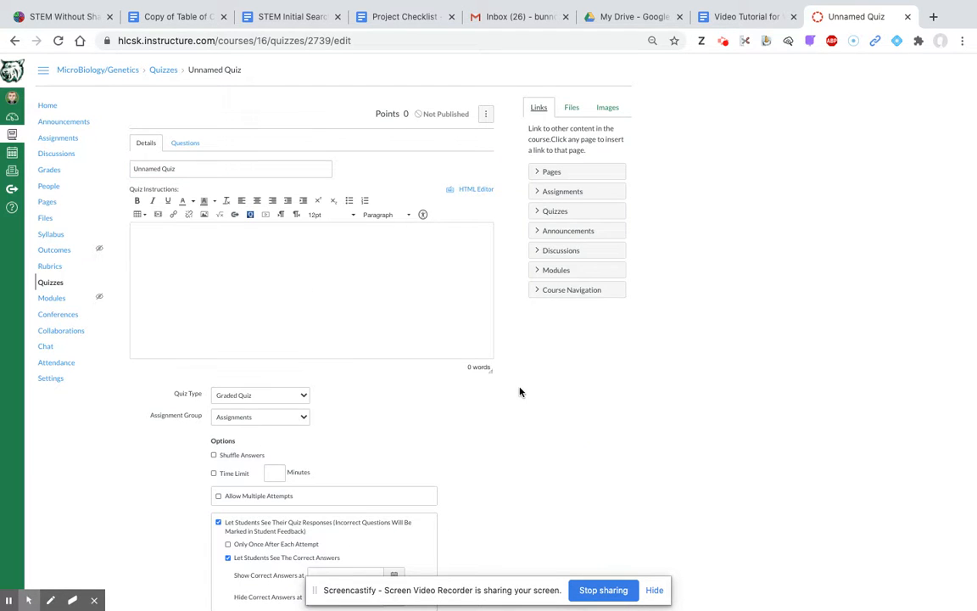
{"action": "scroll", "scroll_direction": "down", "scroll_amount": 3}
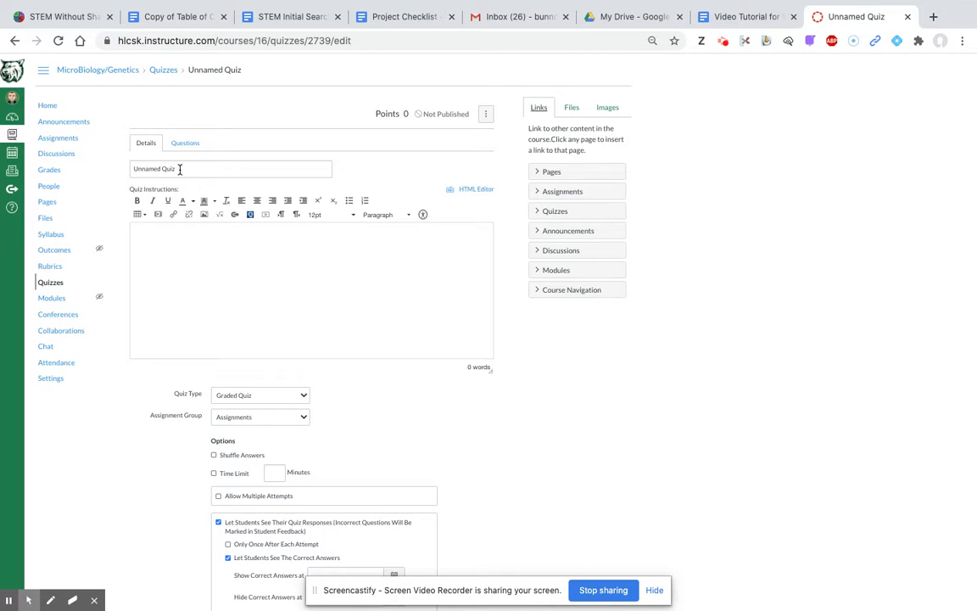
{"action": "left_click", "coordinate": [185, 142]}
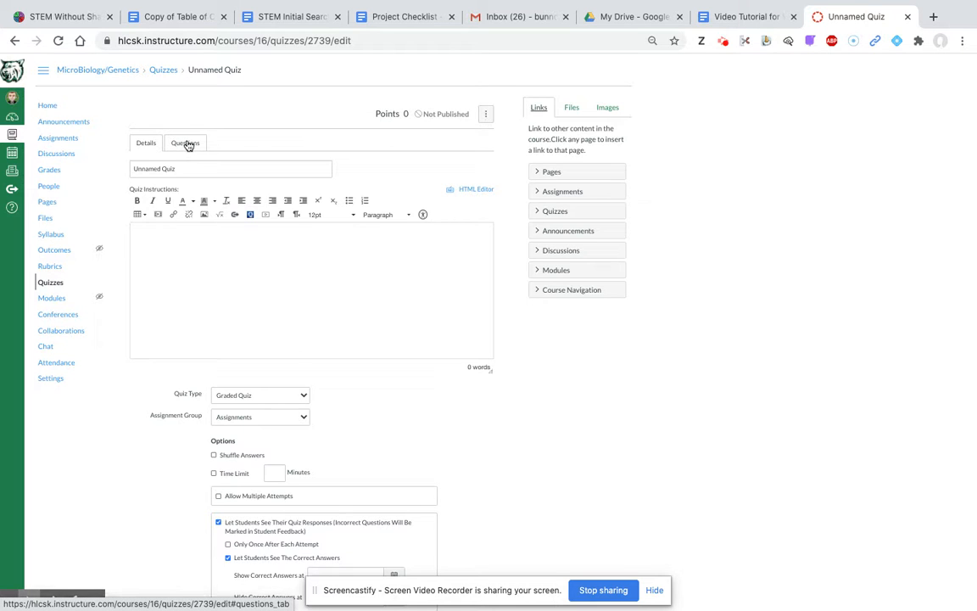
Step: Add a blank multiple-choice question on the Questions tab, ready for question text
{"action": "left_click", "coordinate": [185, 143]}
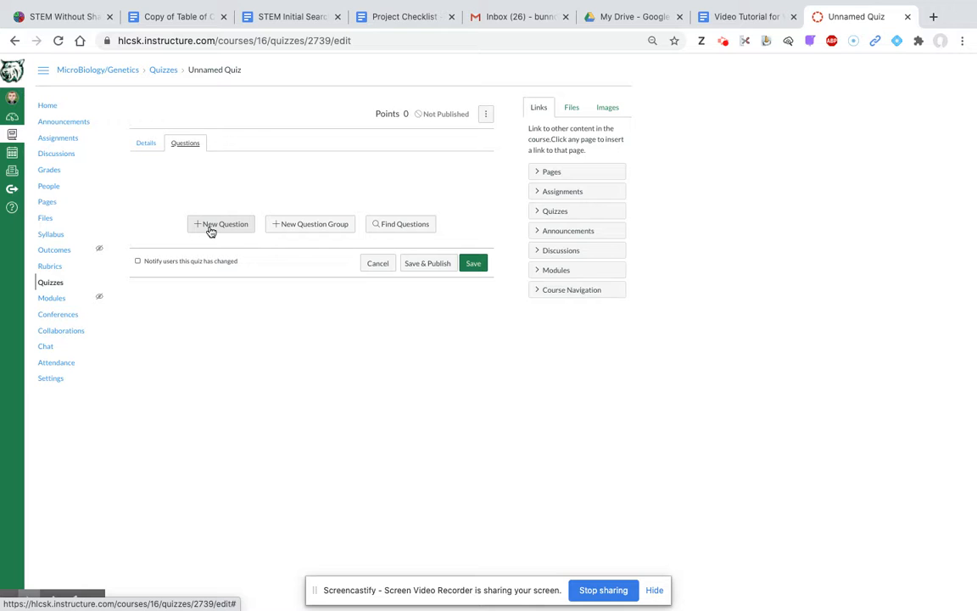
{"action": "mouse_move", "coordinate": [217, 231]}
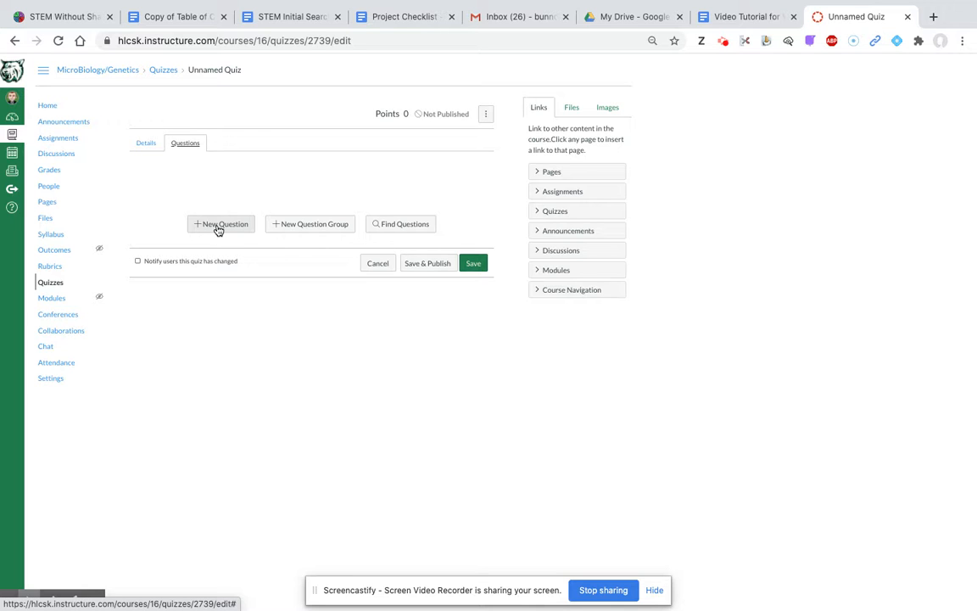
{"action": "left_click", "coordinate": [221, 224]}
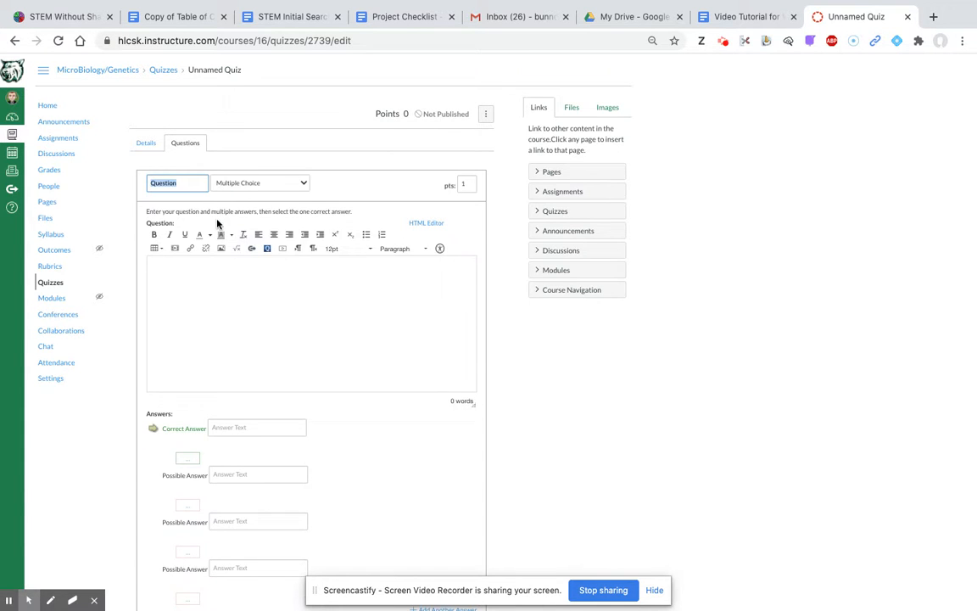
{"action": "left_click", "coordinate": [261, 183]}
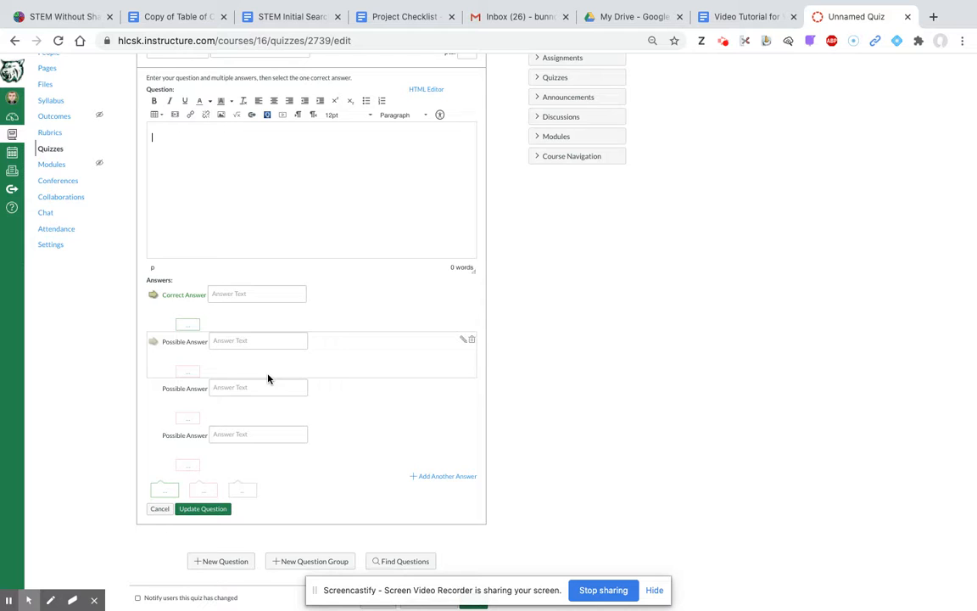
{"action": "scroll", "scroll_direction": "down", "scroll_amount": 3}
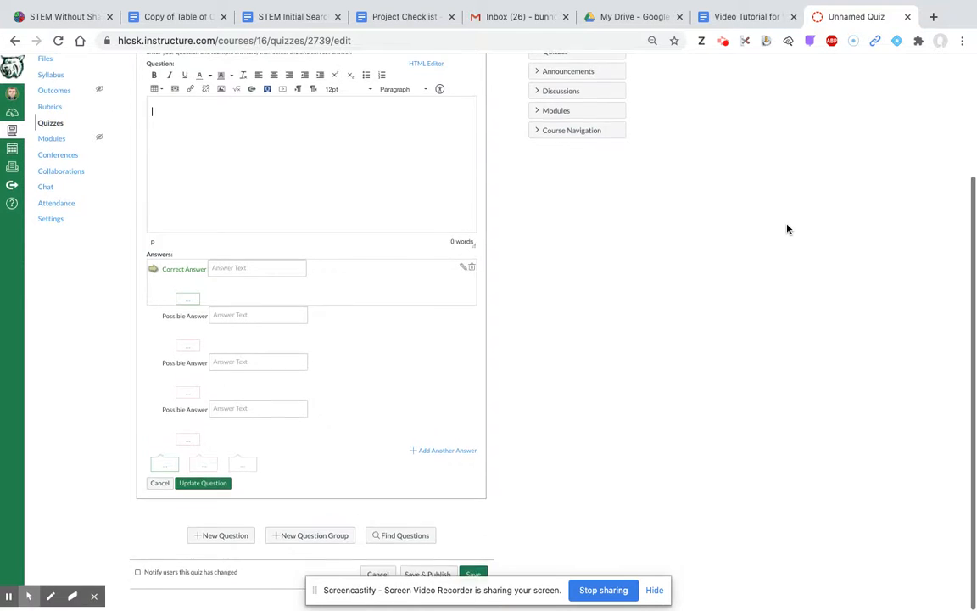
Step: Make the question a Matching question and save the quiz, now worth 1 point
{"action": "left_click", "coordinate": [254, 183]}
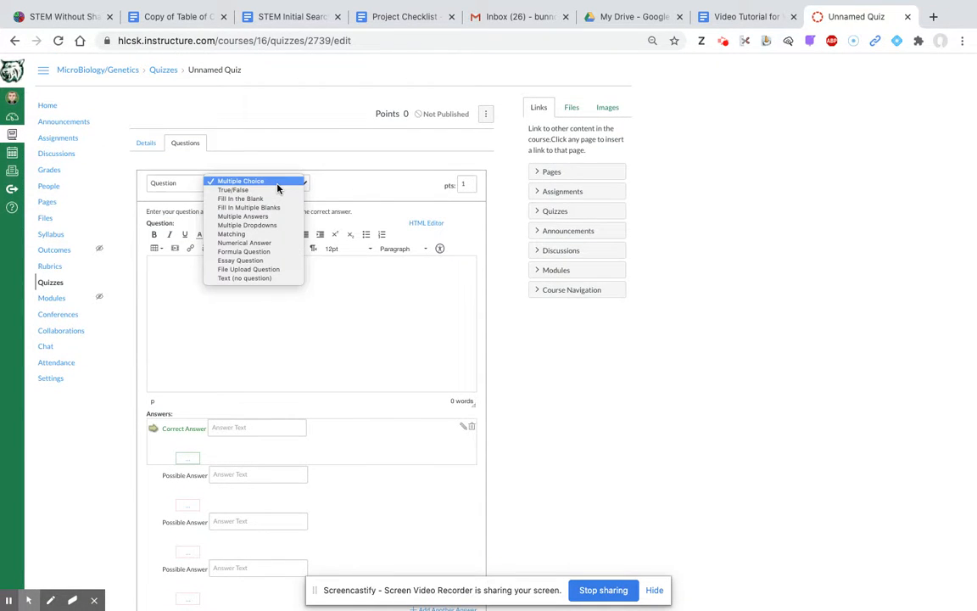
{"action": "mouse_move", "coordinate": [230, 234]}
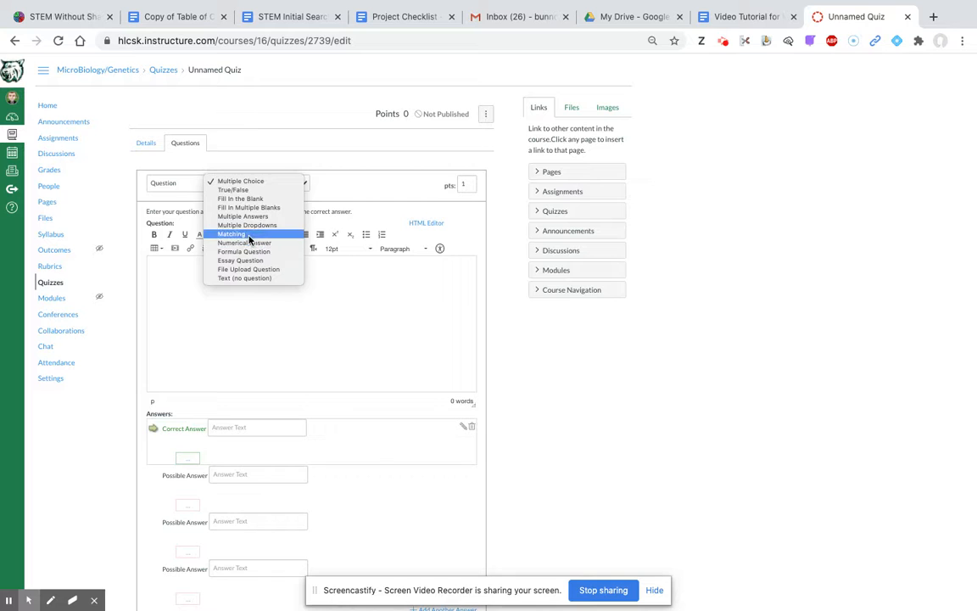
{"action": "left_click", "coordinate": [231, 235]}
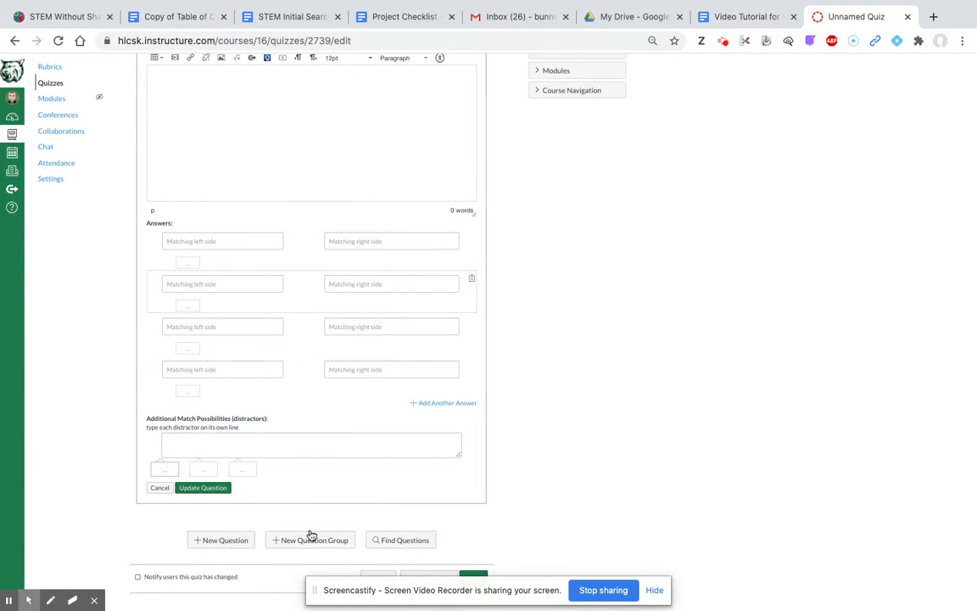
{"action": "left_click", "coordinate": [309, 540]}
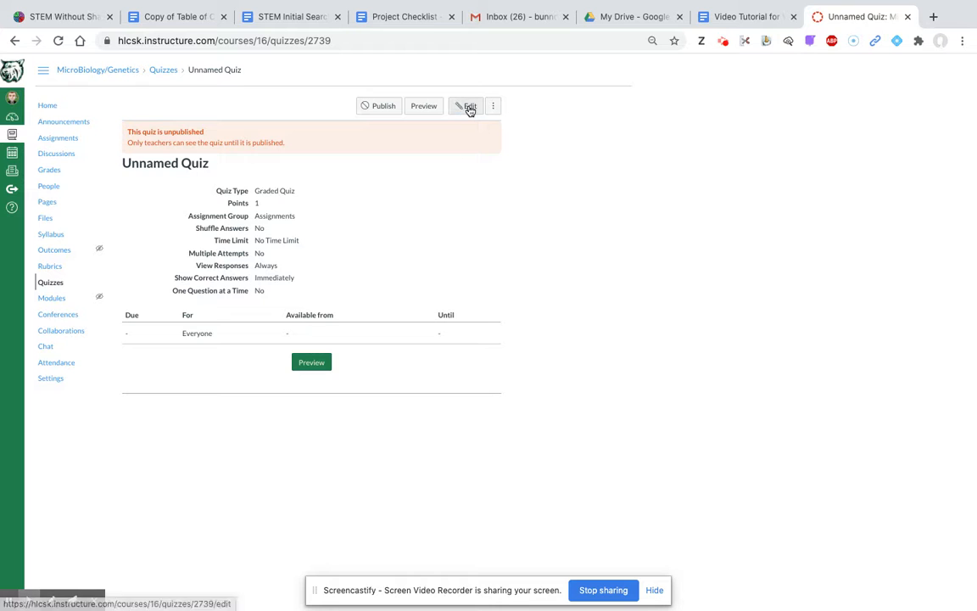
Step: Reopen the quiz editor and review its Details options
{"action": "left_click", "coordinate": [467, 105]}
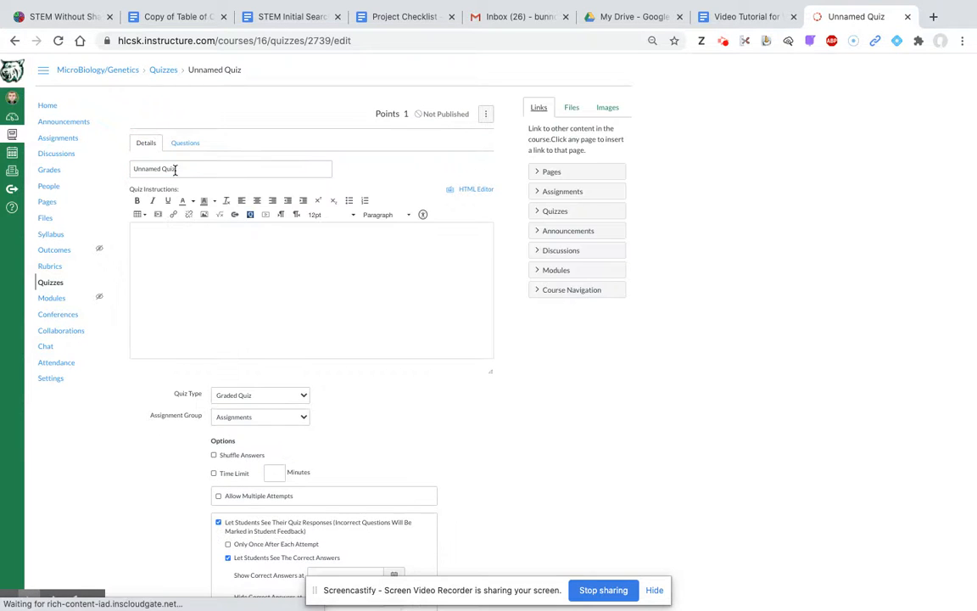
{"action": "left_click", "coordinate": [229, 168]}
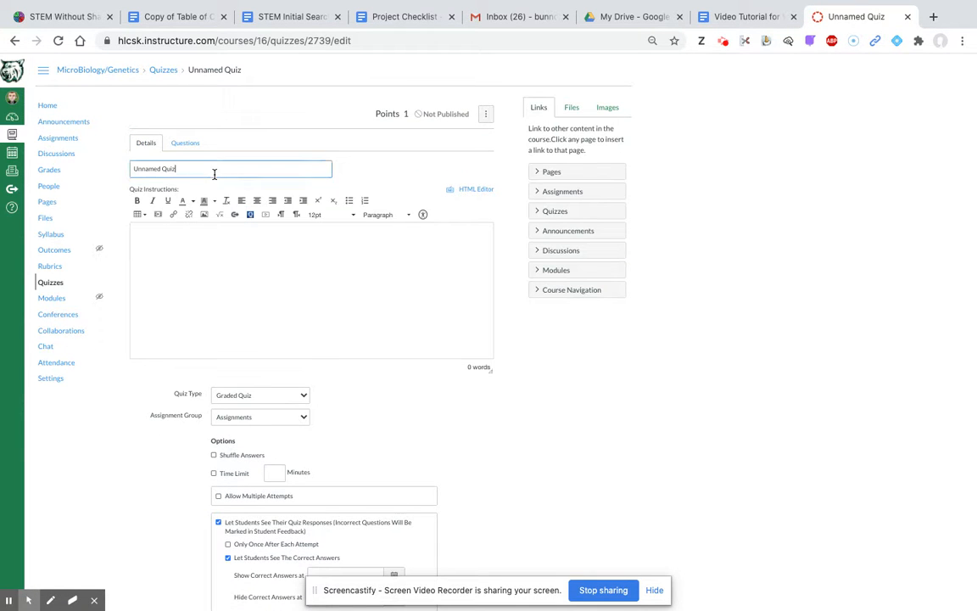
{"action": "scroll", "scroll_direction": "down", "scroll_amount": 3}
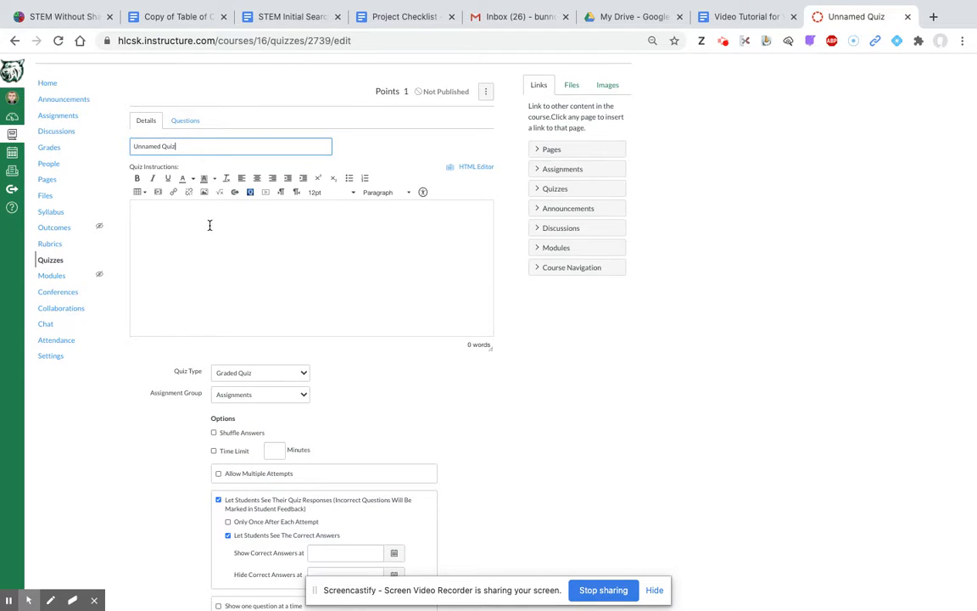
{"action": "mouse_move", "coordinate": [159, 192]}
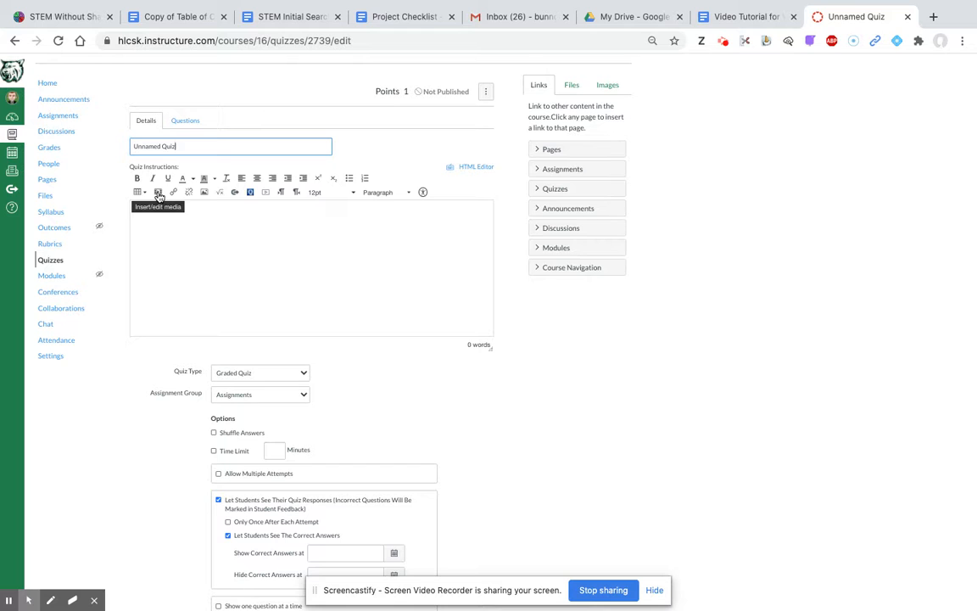
{"action": "scroll", "scroll_direction": "down", "scroll_amount": 3}
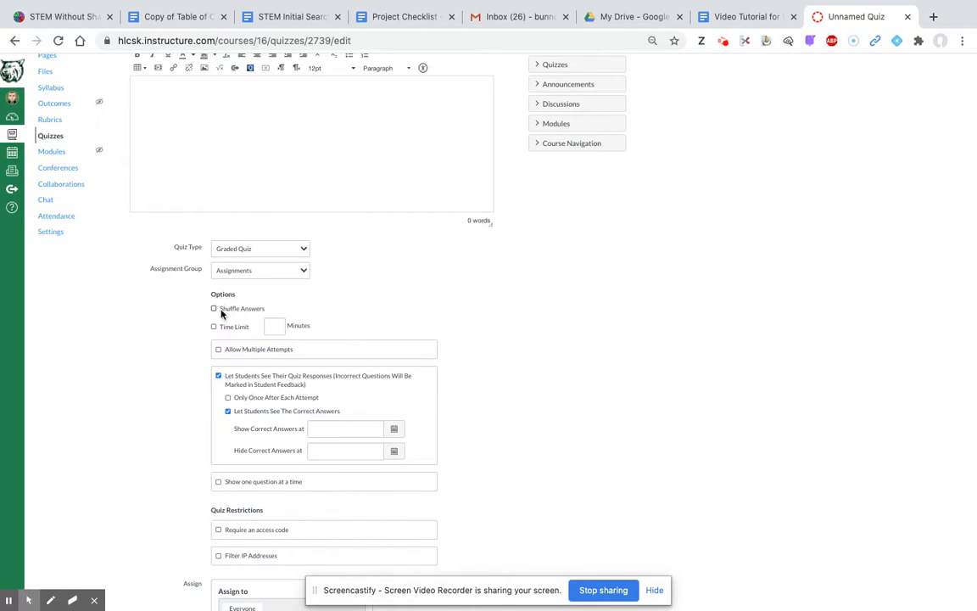
{"action": "scroll", "scroll_direction": "down", "scroll_amount": 3}
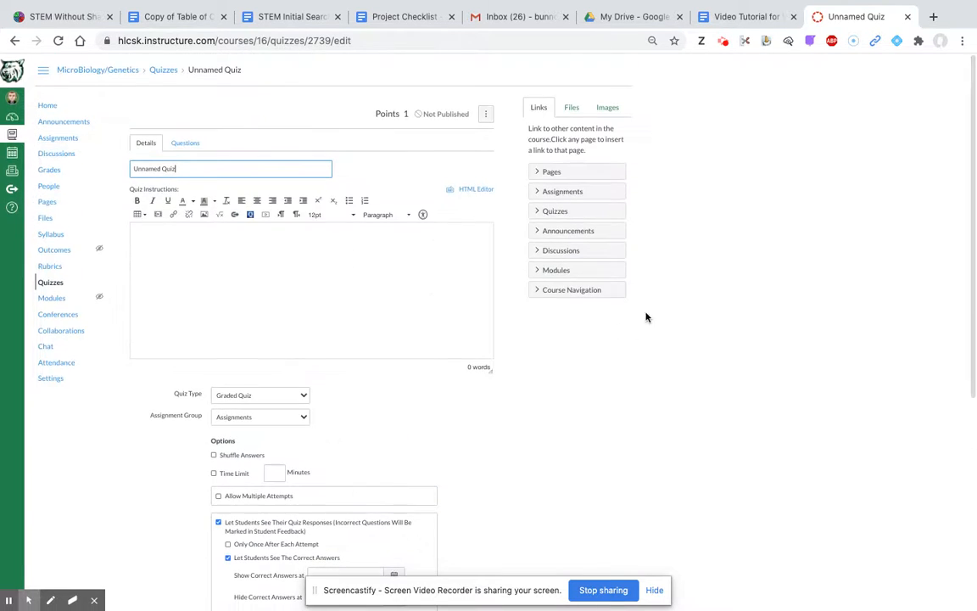
Step: Return to the MicroBiology/Genetics course home page
{"action": "left_click", "coordinate": [48, 105]}
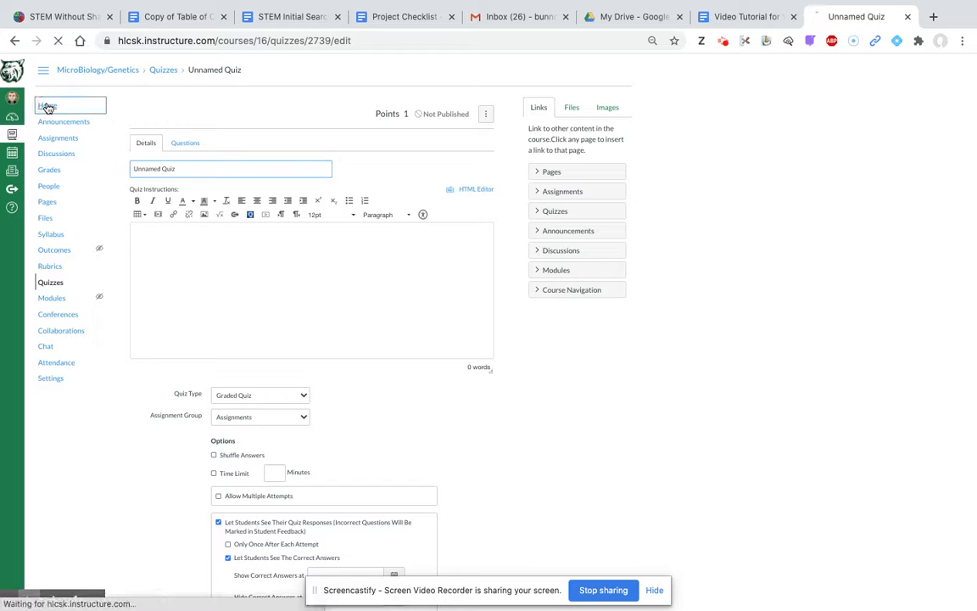
{"action": "left_click", "coordinate": [47, 105]}
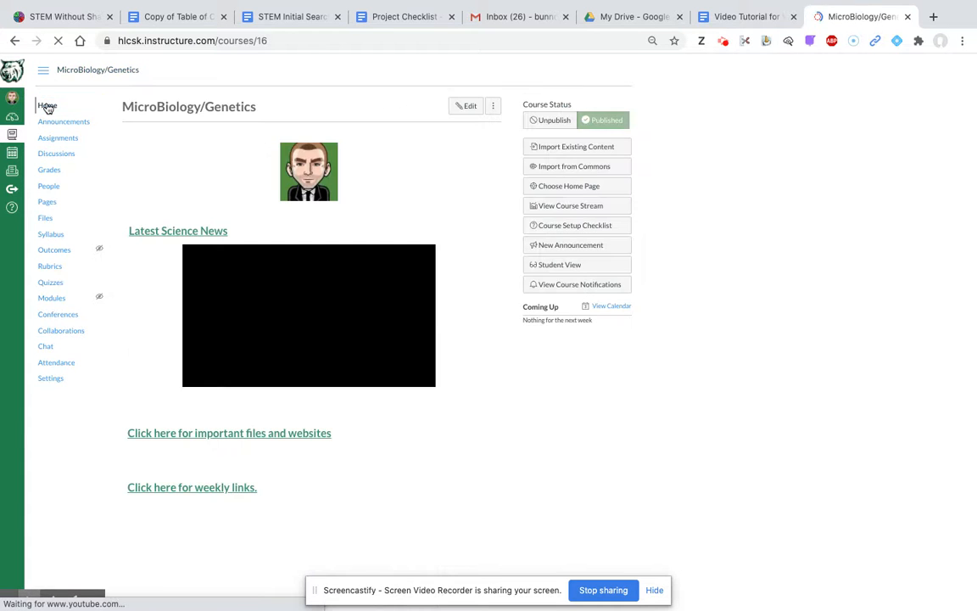